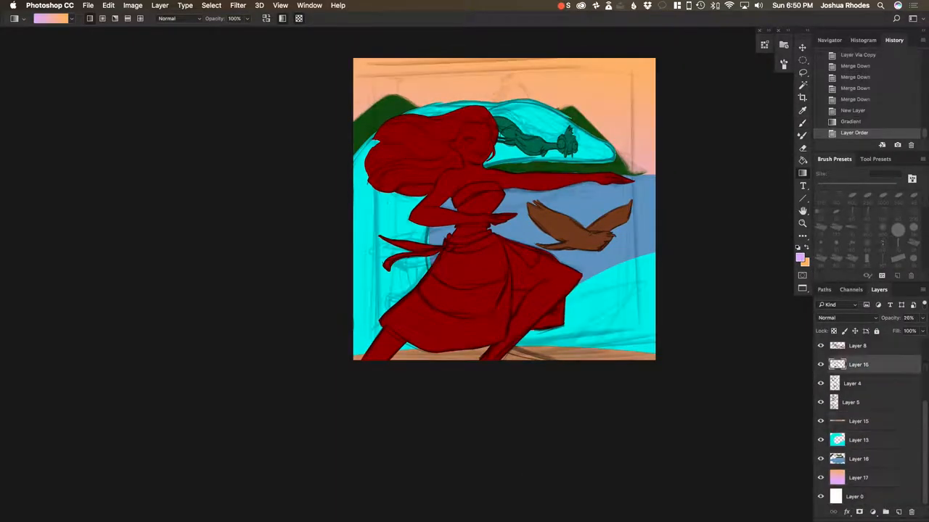
Pick a new foreground colour for painting Moana's skin, hair and clothing.
click(798, 257)
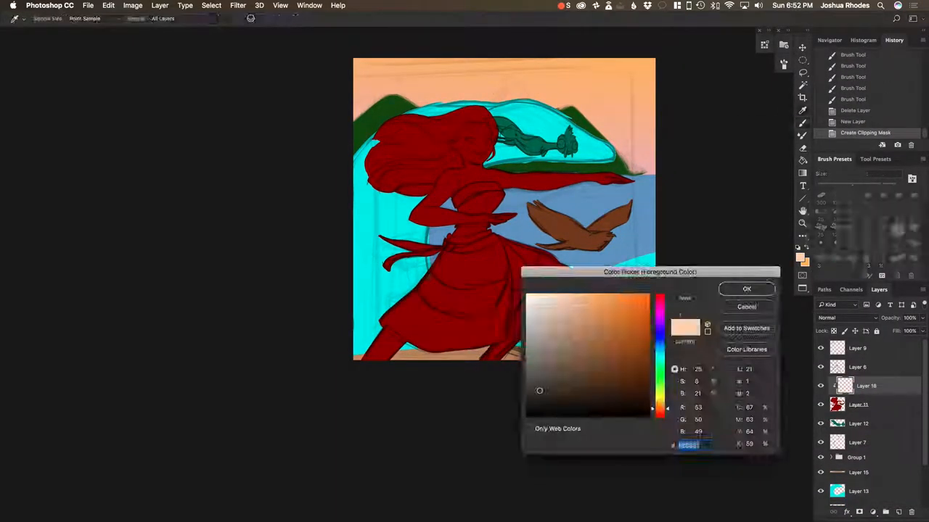
click(746, 289)
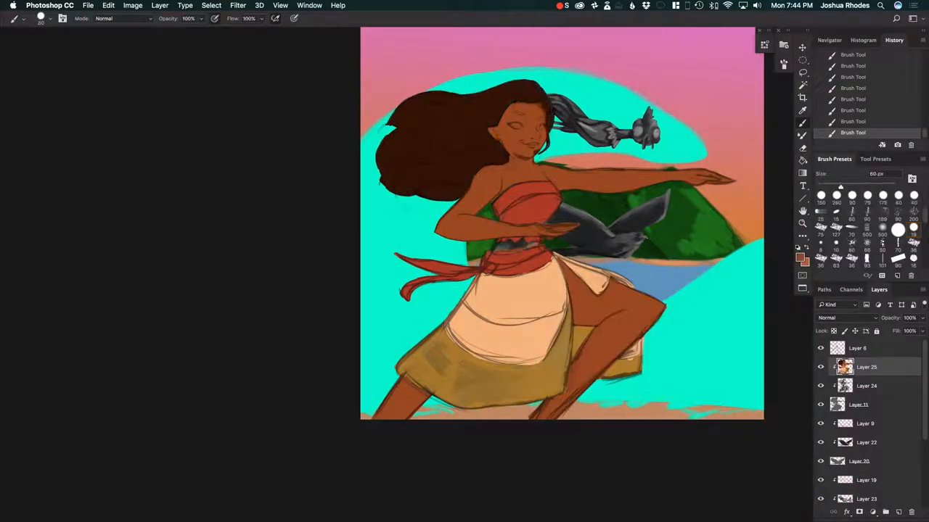
Hide the panels to paint detailed wave, hair and rooster rendering.
key(tab)
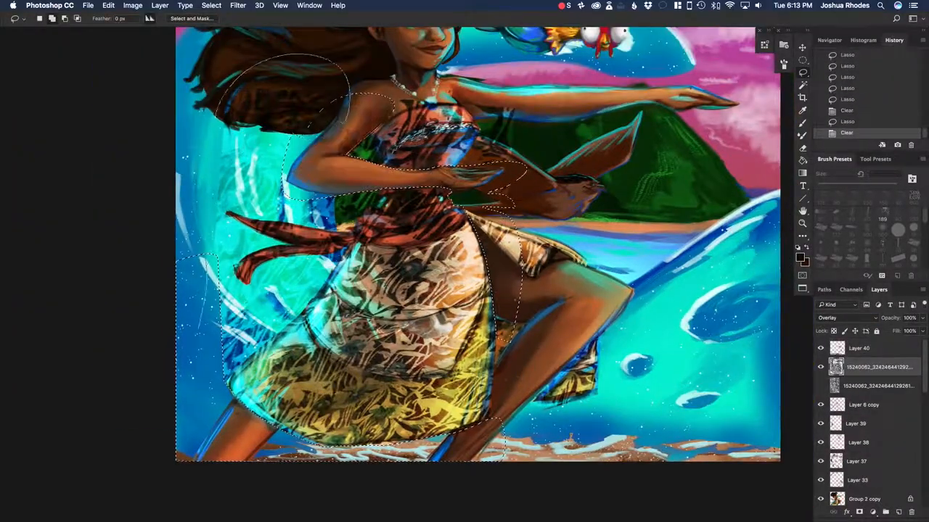
Choose a dark brown brush colour for refining Moana's face and hair.
right_click(327, 218)
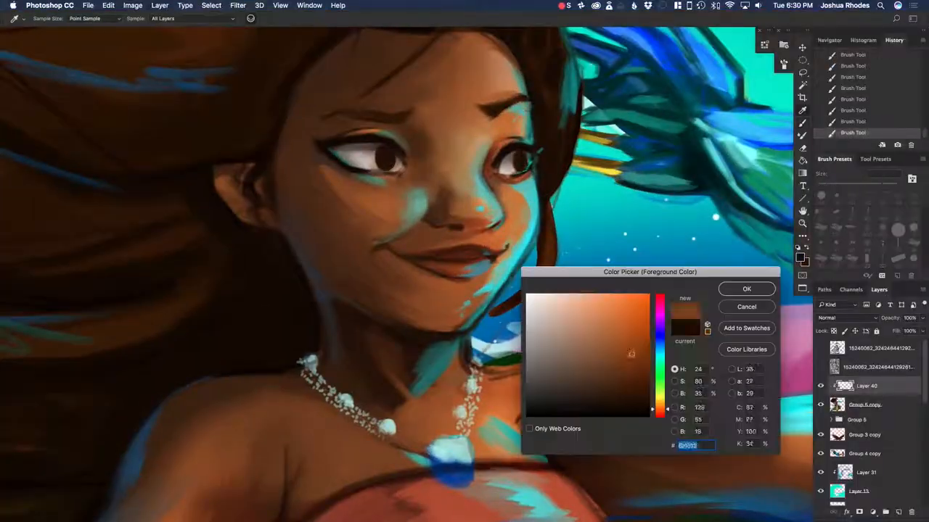
click(746, 288)
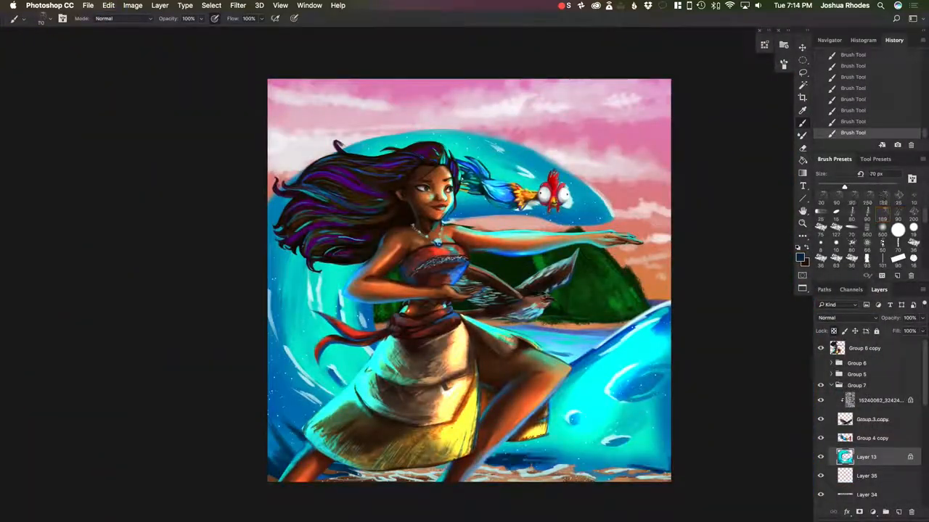
Hide the panels and paint foamy splash details into the foreground waves.
key(tab)
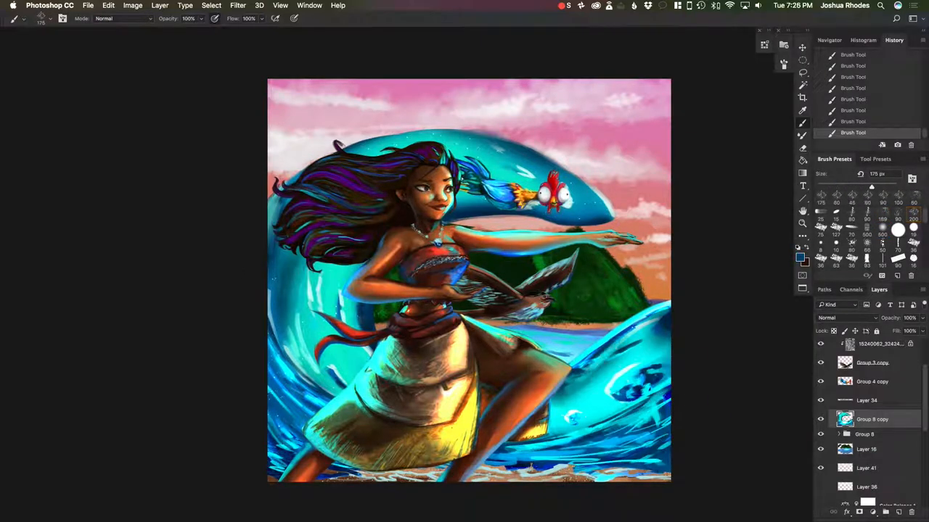
click(845, 318)
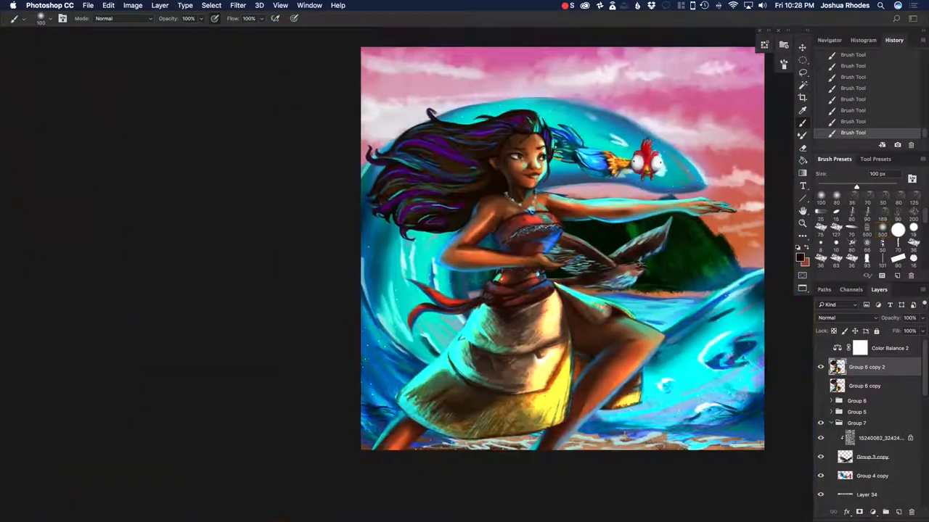
Warp the water photo with Liquify, then soften the layer with Lens Blur.
click(238, 5)
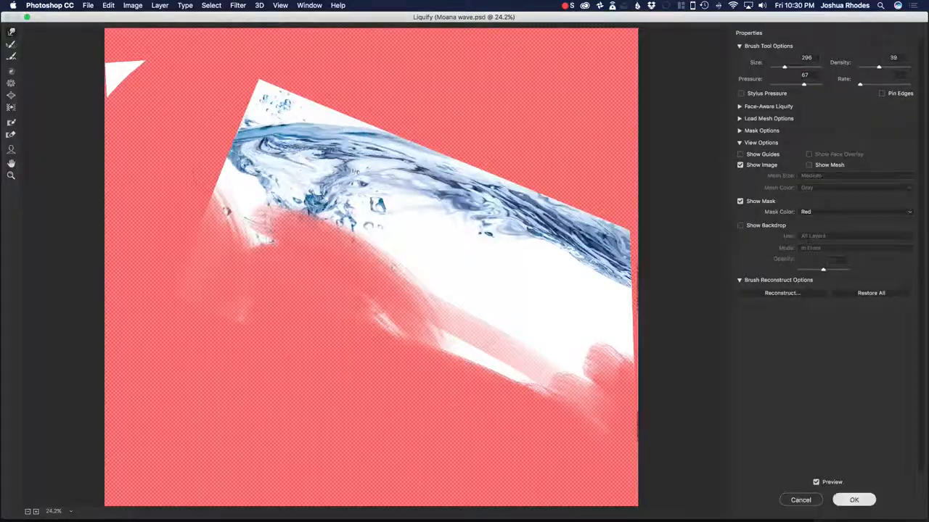
click(854, 500)
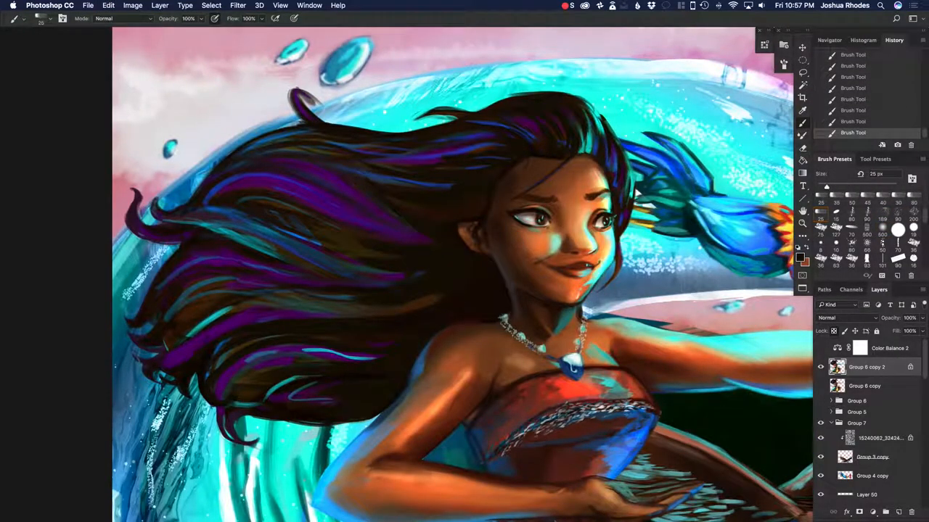
click(238, 5)
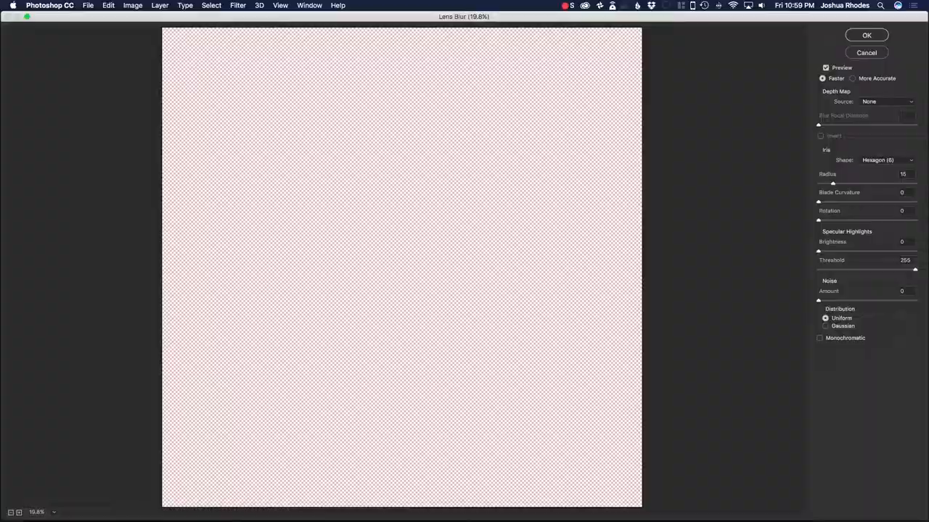
click(866, 35)
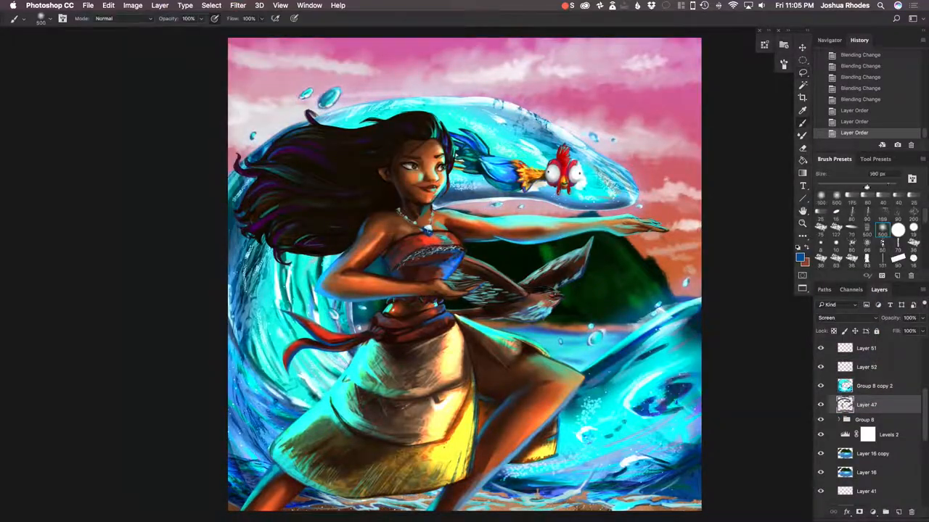
Apply a Filter menu command and pick a new colour near the rooster.
click(237, 5)
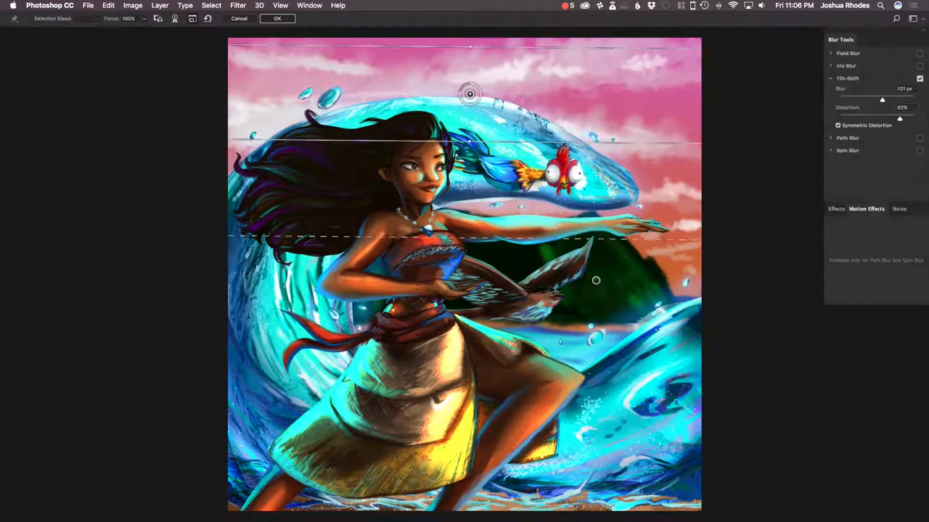
click(277, 18)
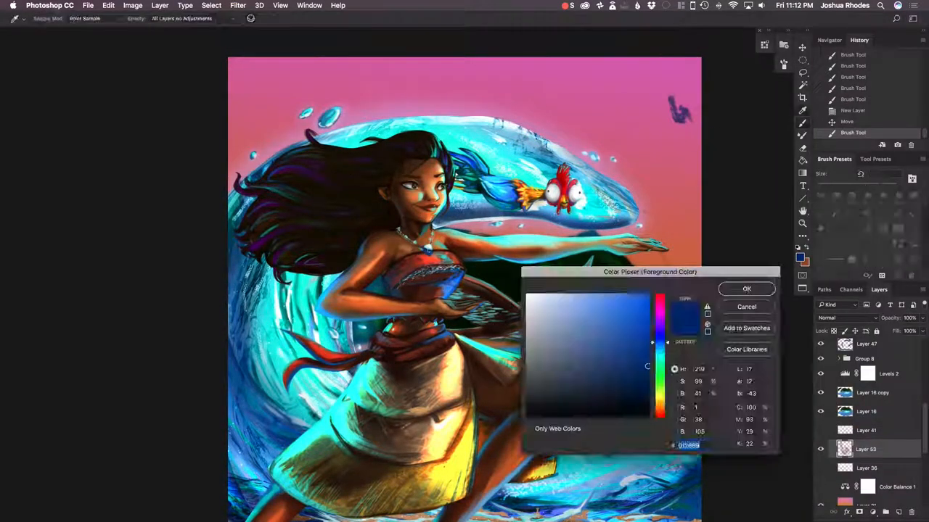
click(745, 289)
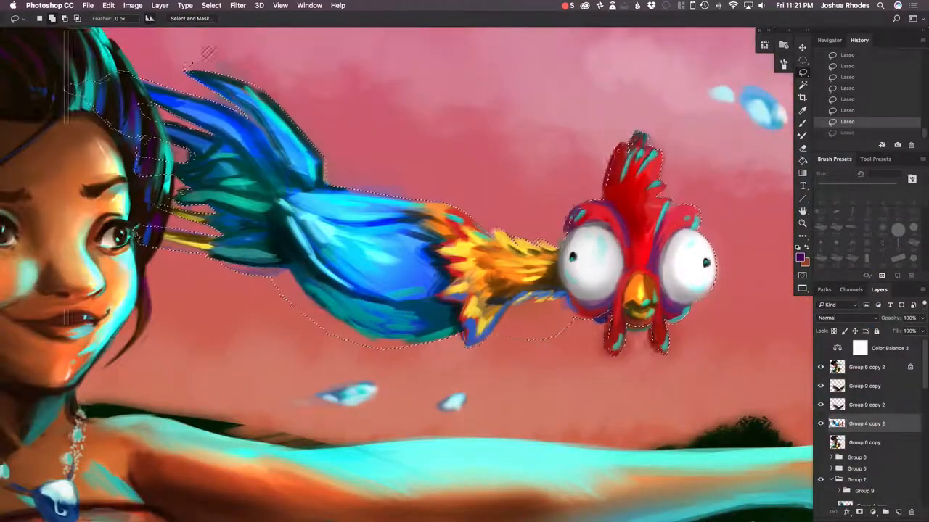
Paint extra detail into Moana's hair and face, then merge layer groups.
click(845, 318)
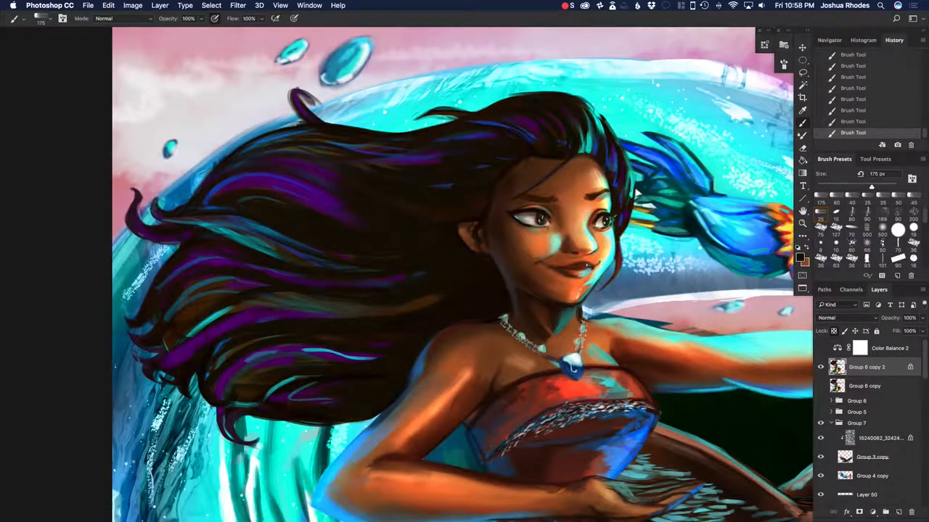
click(237, 5)
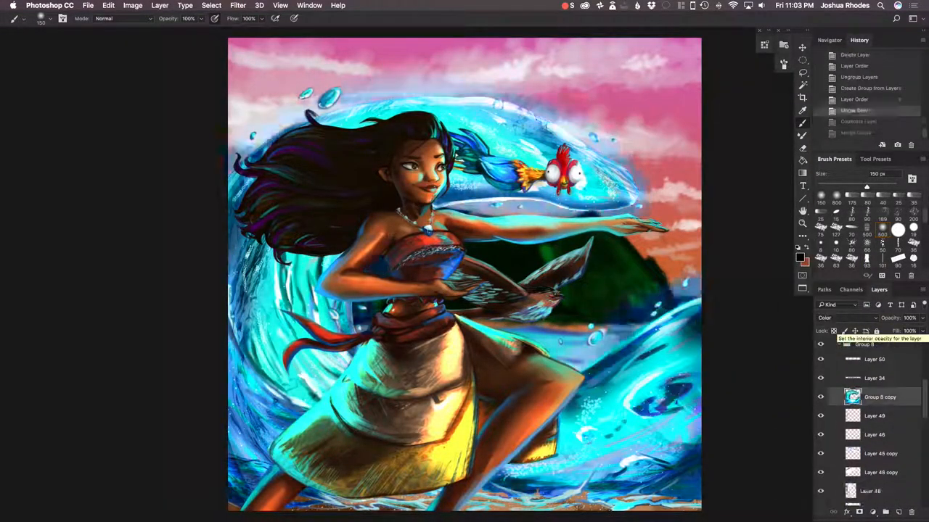
Try Tilt-Shift blur and cancel it, then deepen the sky and darken the island.
click(237, 5)
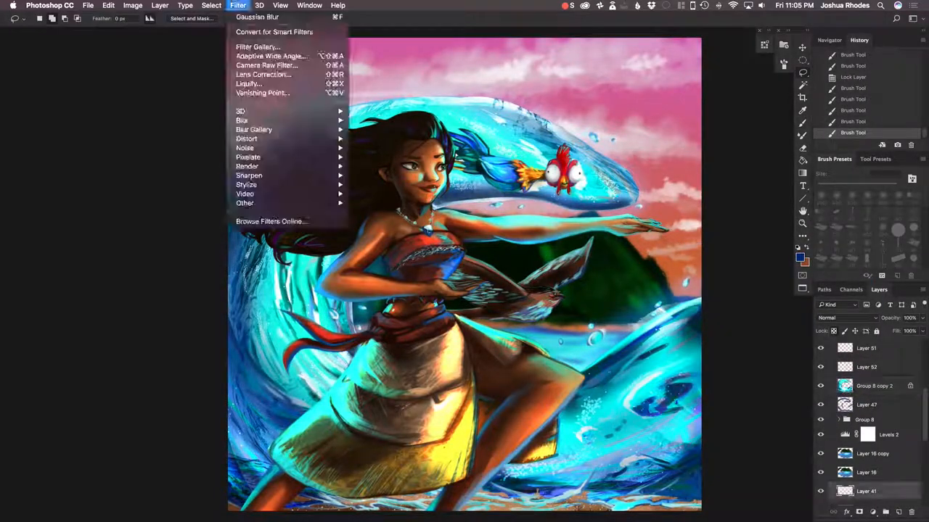
click(254, 129)
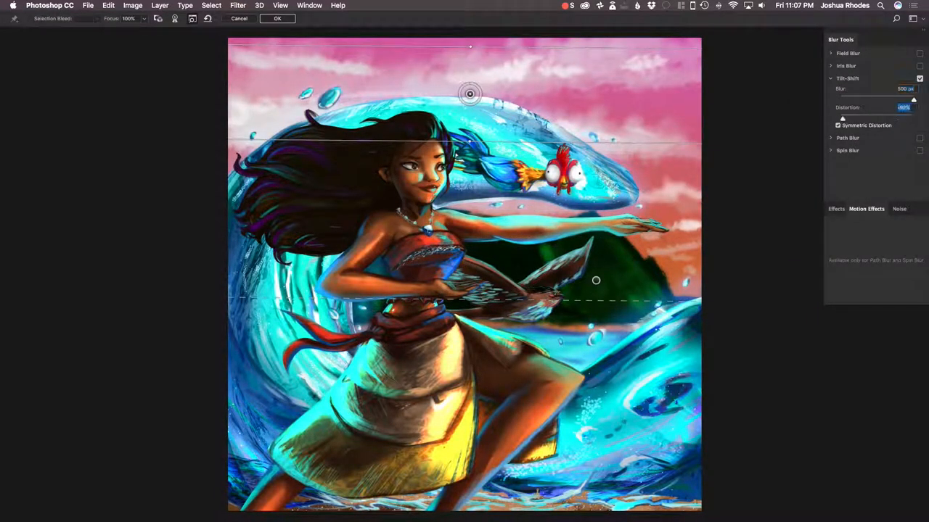
click(277, 18)
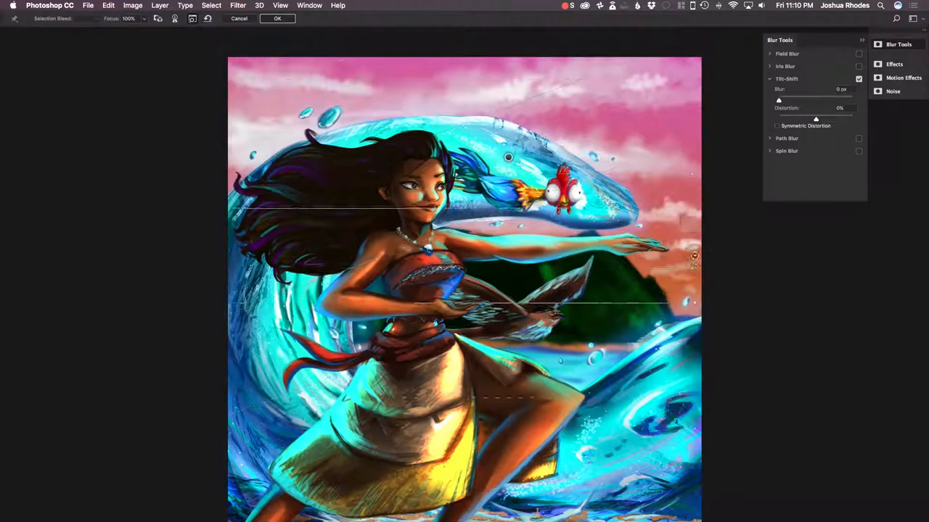
click(277, 18)
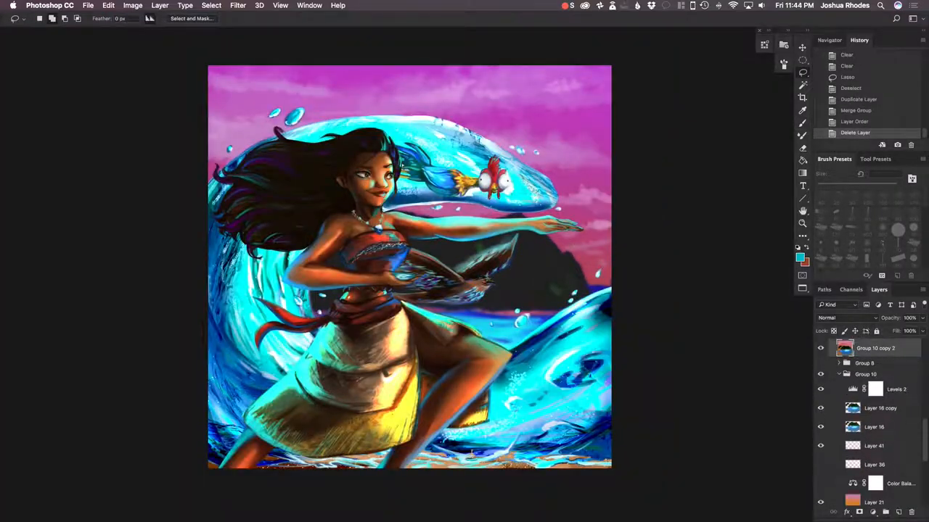
Apply Add Noise to a filled layer and High Pass to a merged copy.
click(238, 5)
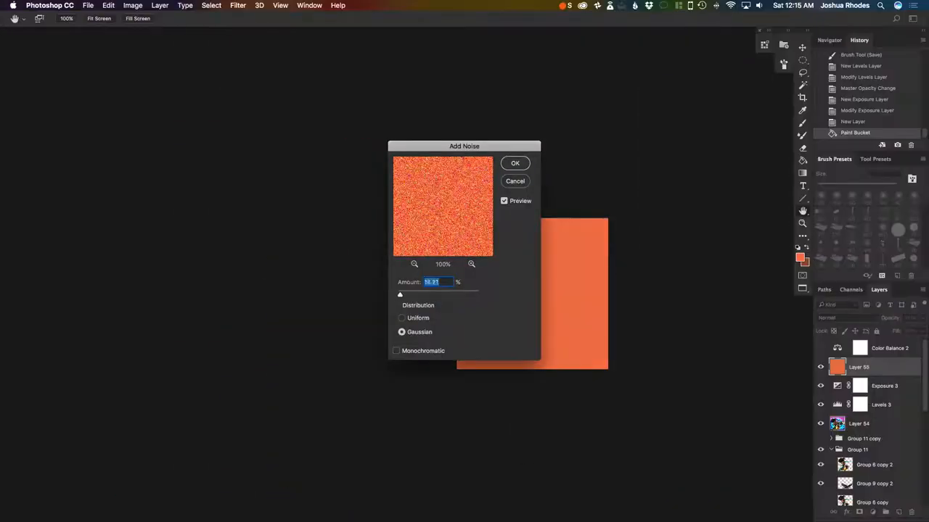
click(237, 5)
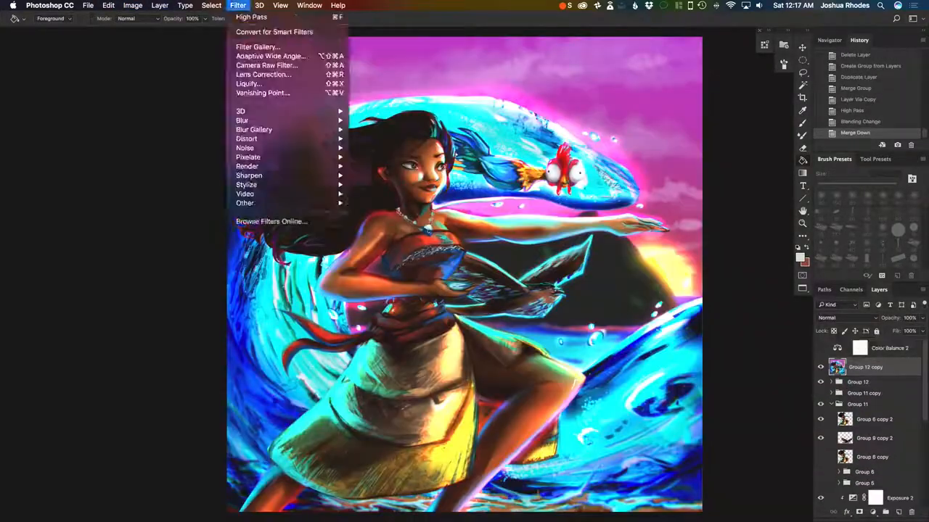